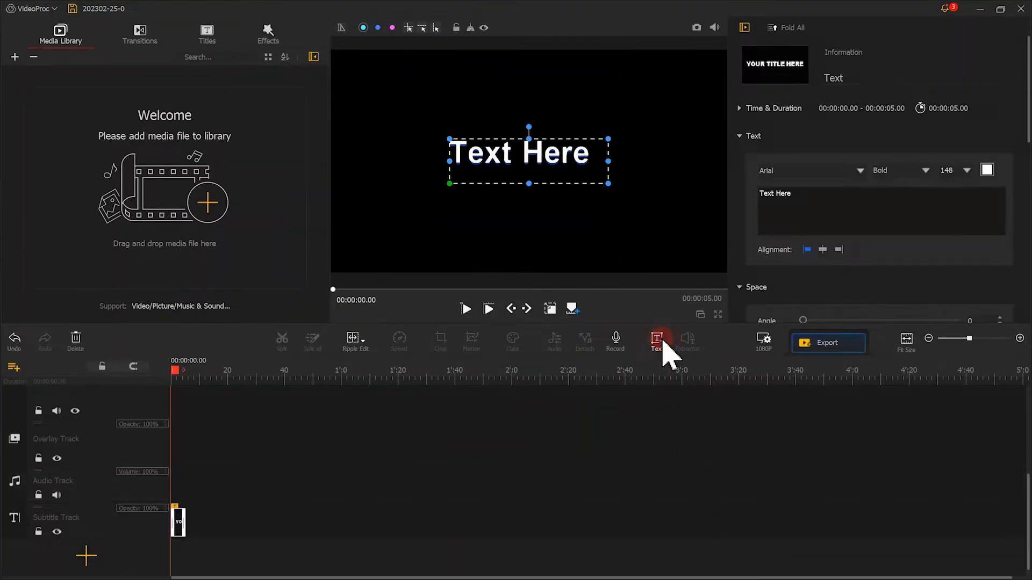
# - Enter the title text BEST ESCAPE and set its colour to black
pyautogui.write('BEST ESCAPE')
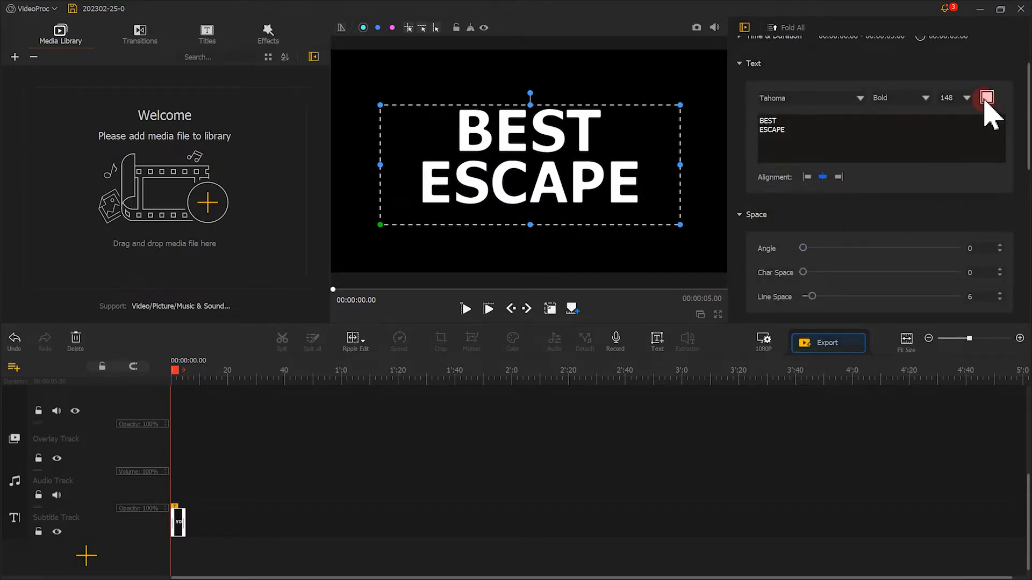
pyautogui.click(985, 97)
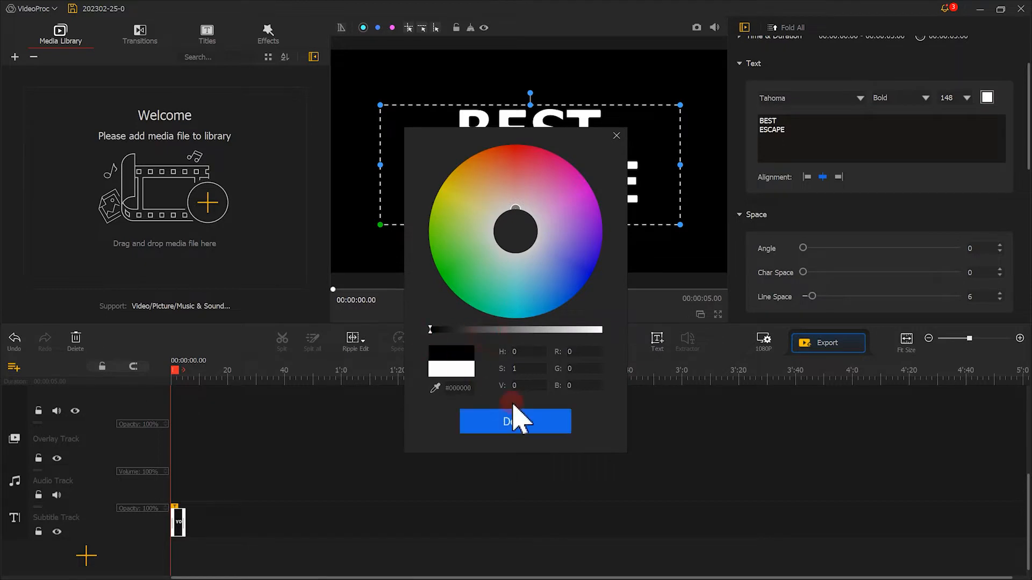
pyautogui.click(515, 421)
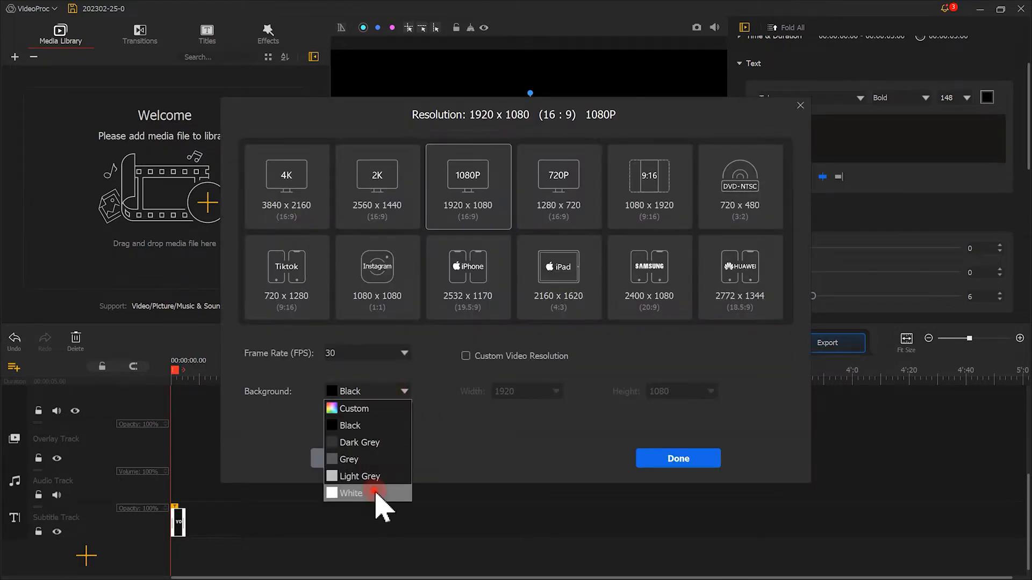
# - Set the project background to white and snapshot the BEST ESCAPE title frame
pyautogui.click(350, 494)
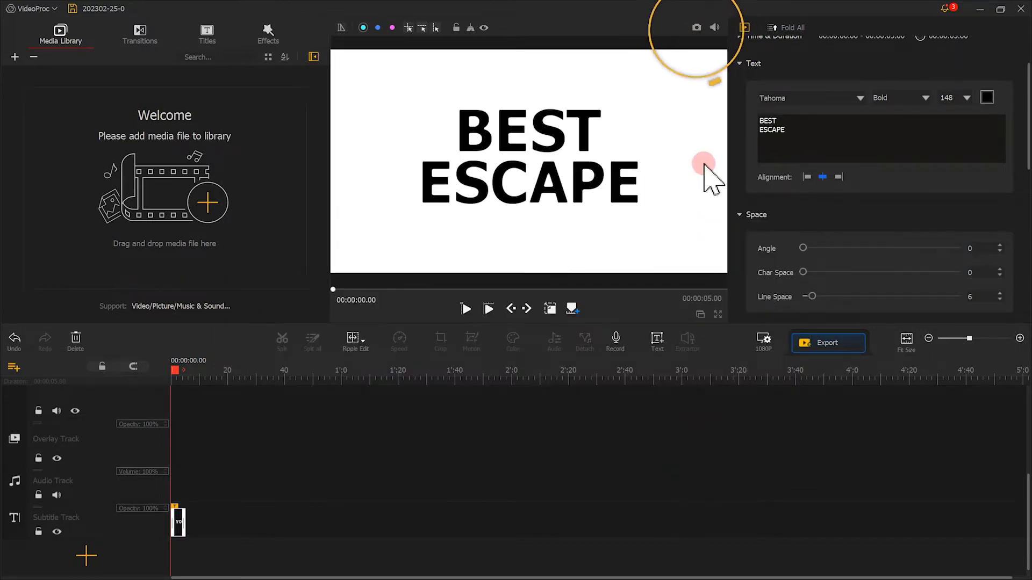
pyautogui.click(696, 27)
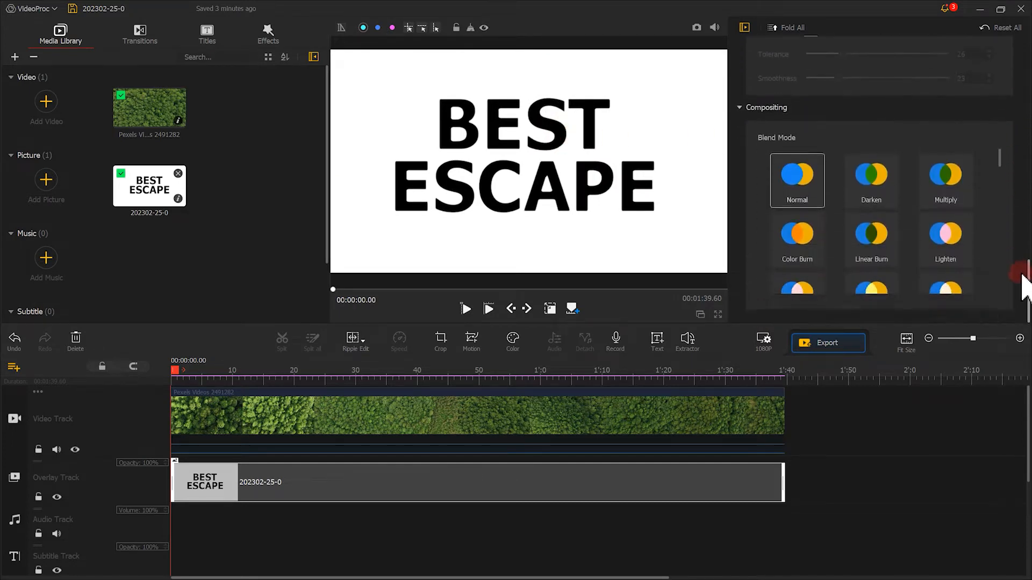
# - Choose a blend mode so the forest video shows through the title
pyautogui.click(945, 241)
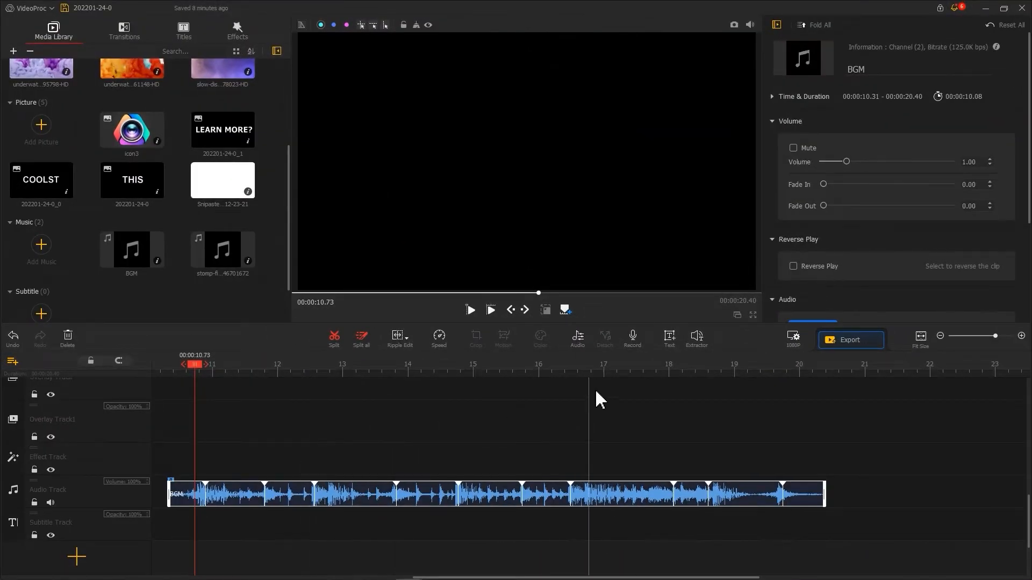
# - Review the 1080P project settings and save a snapshot of the THIS text frame
pyautogui.click(793, 338)
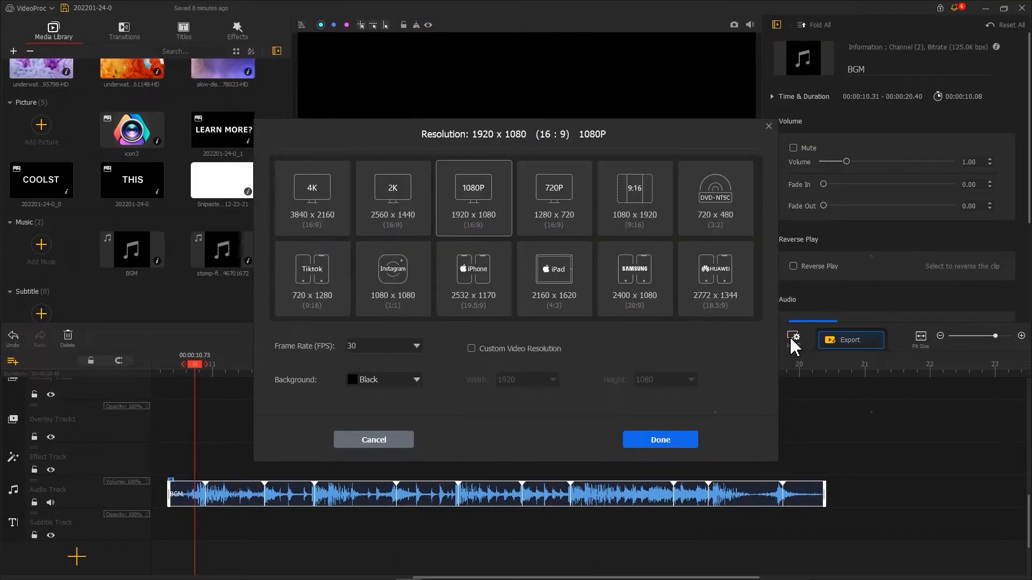
pyautogui.click(416, 379)
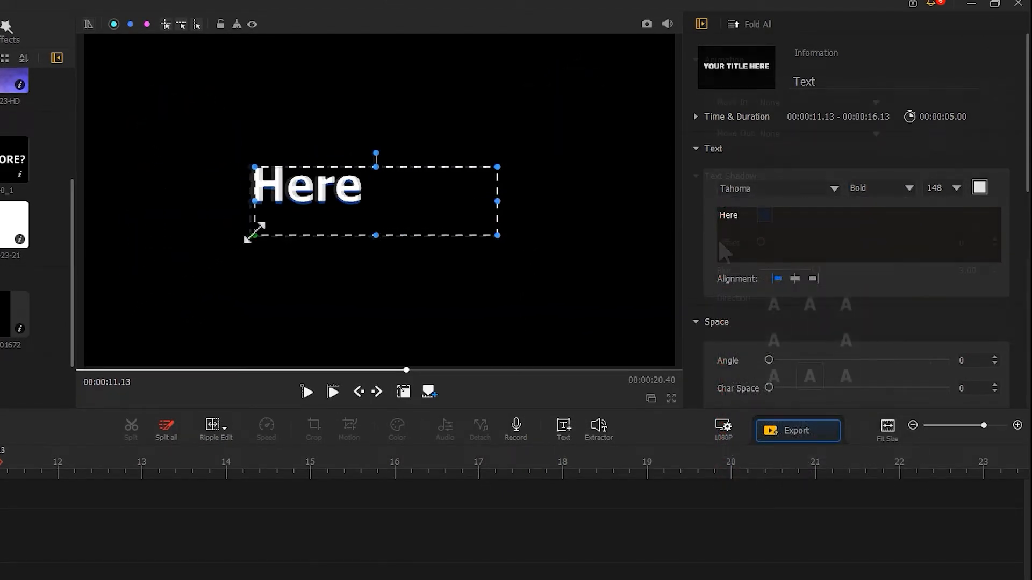
pyautogui.scroll(-3)
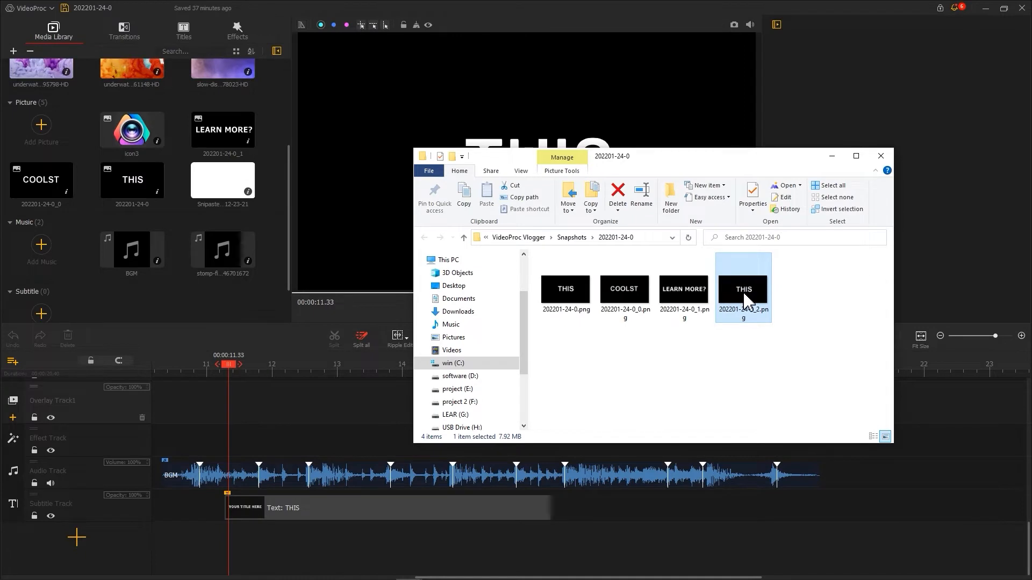
# - Select the newest snapshot 202201-24-0_2.png for the overlay track
pyautogui.click(880, 156)
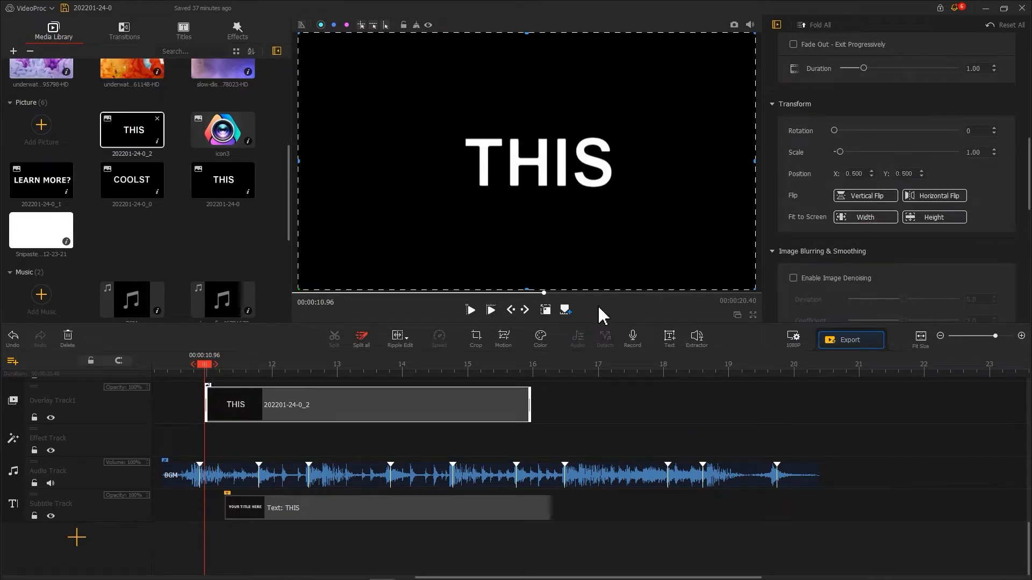
pyautogui.click(502, 337)
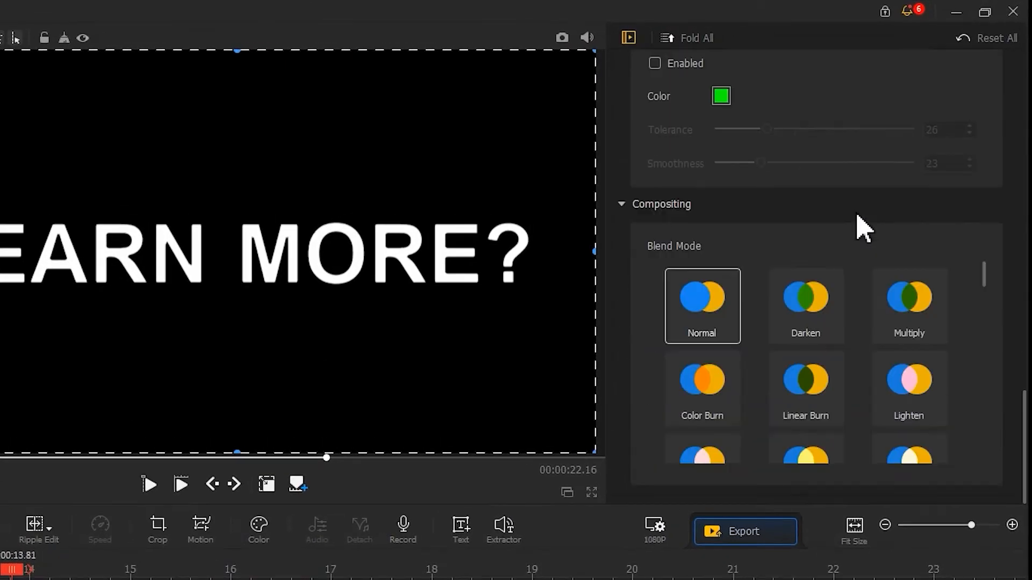
pyautogui.moveTo(855, 247)
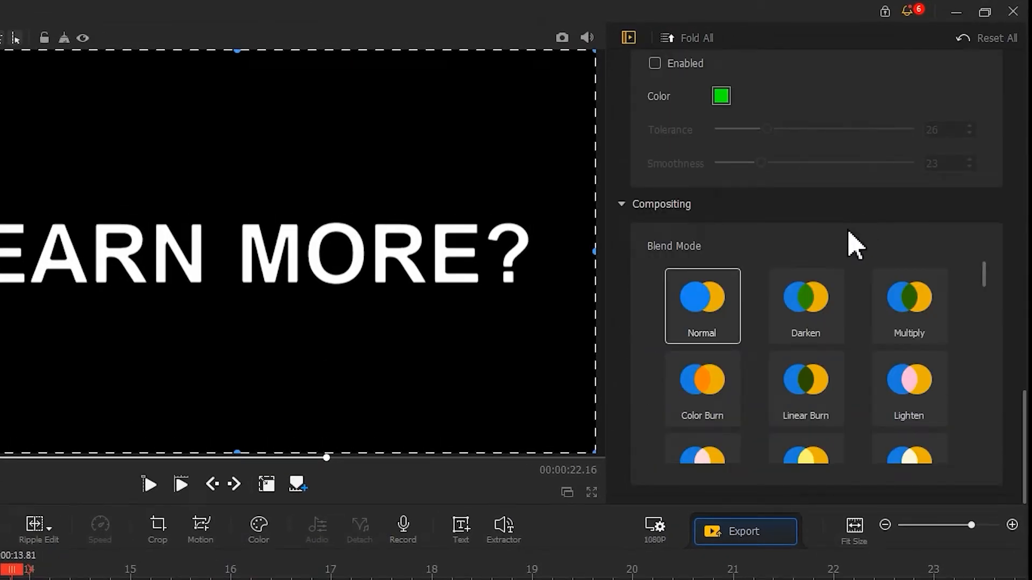
# - Blend the LEARN MORE? overlay in Darken mode and move the playhead to about 12 seconds
pyautogui.click(805, 305)
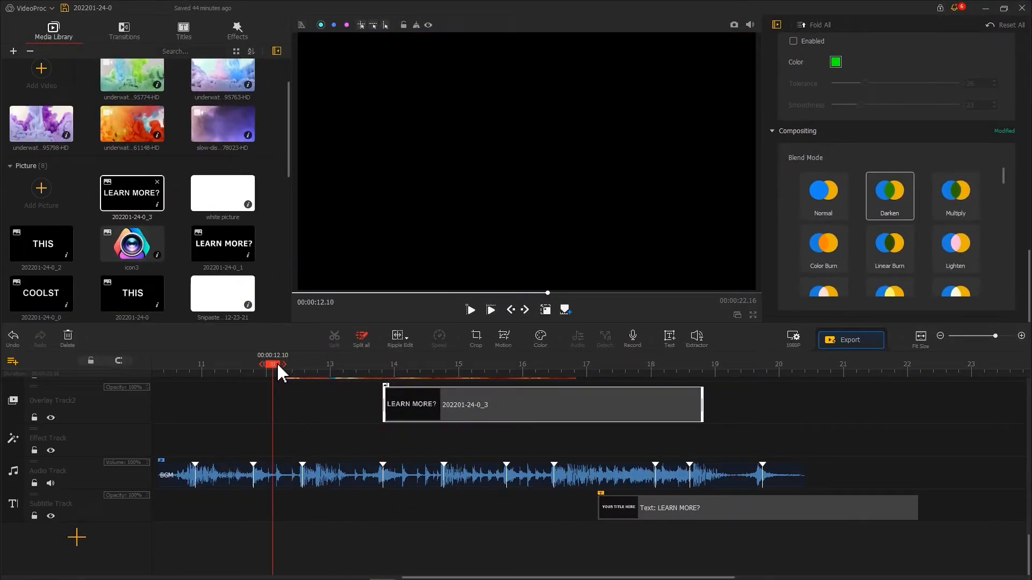
pyautogui.click(470, 309)
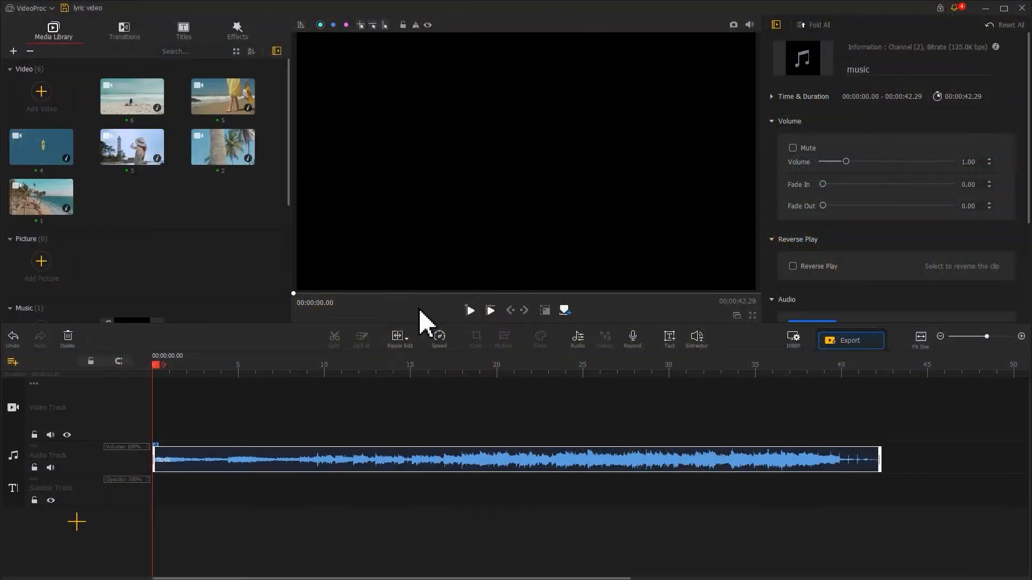
pyautogui.moveTo(316, 329)
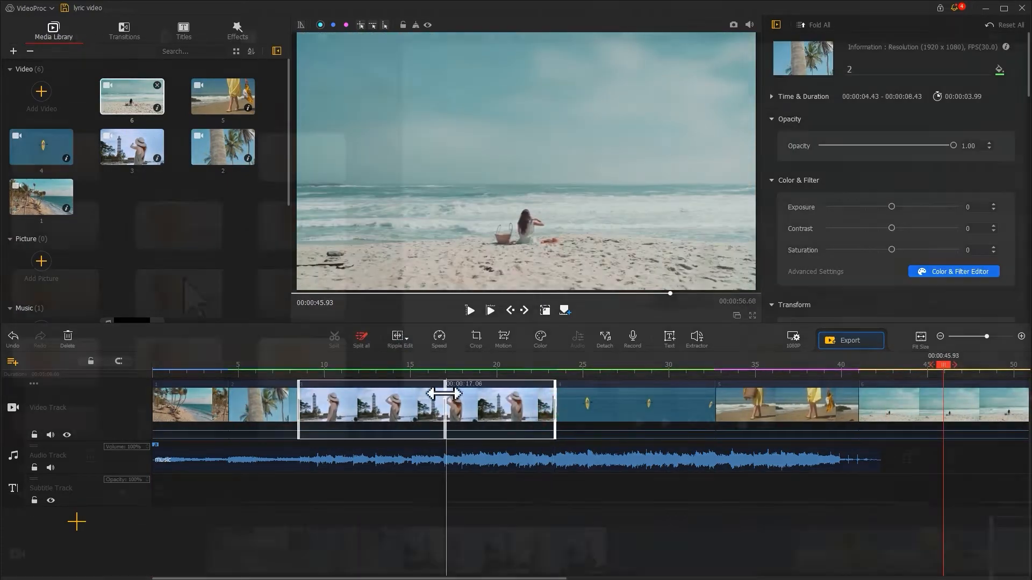
# - Switch to the lyric video project holding the six beach clips
pyautogui.click(123, 29)
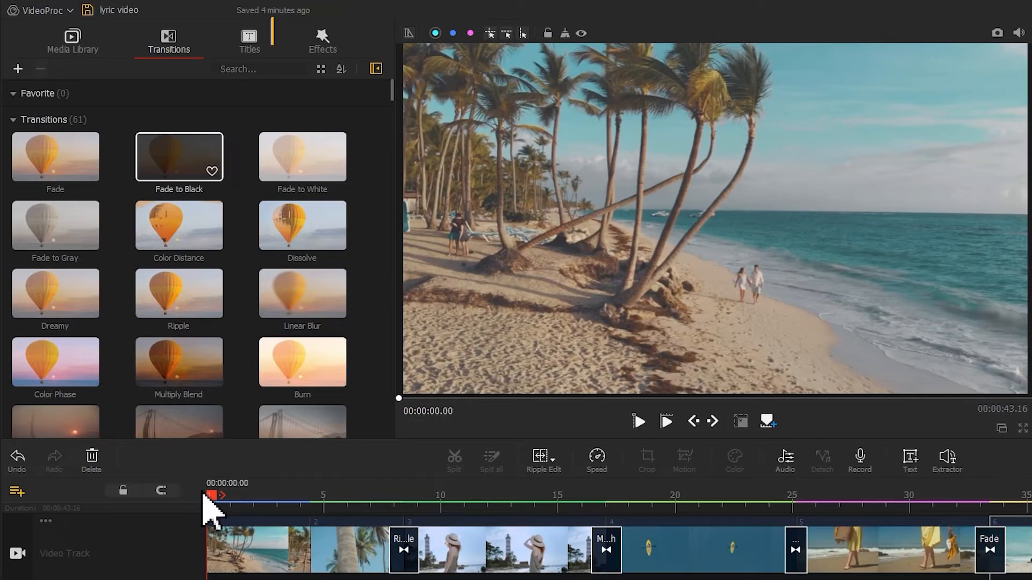
# - Place a Title 4 clip lasting about 8.4 seconds reading Let You Go and bring up its full editor
pyautogui.click(248, 39)
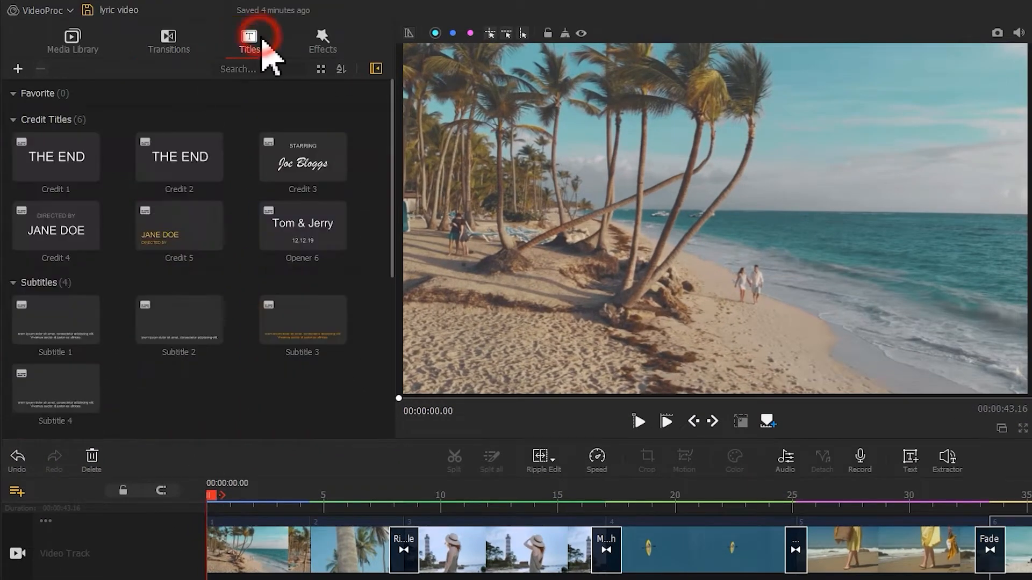
pyautogui.scroll(-3)
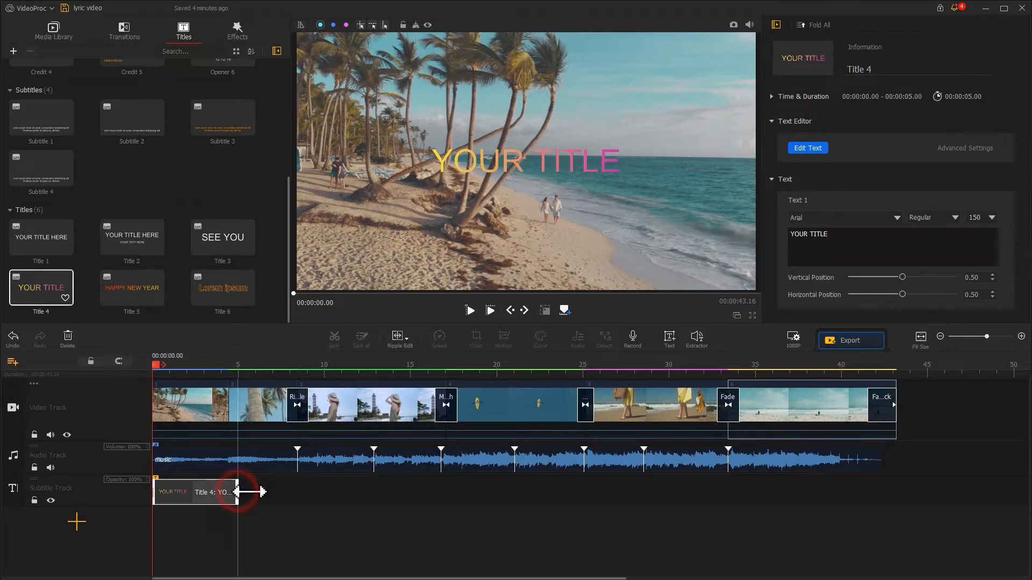
pyautogui.moveTo(238, 492); pyautogui.dragTo(310, 495)
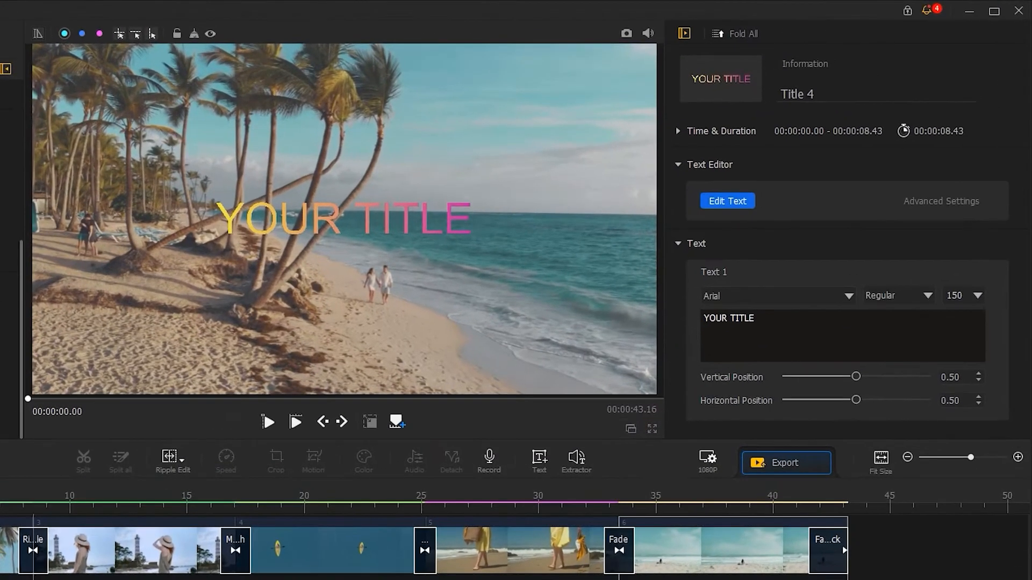
pyautogui.write('Let You Go')
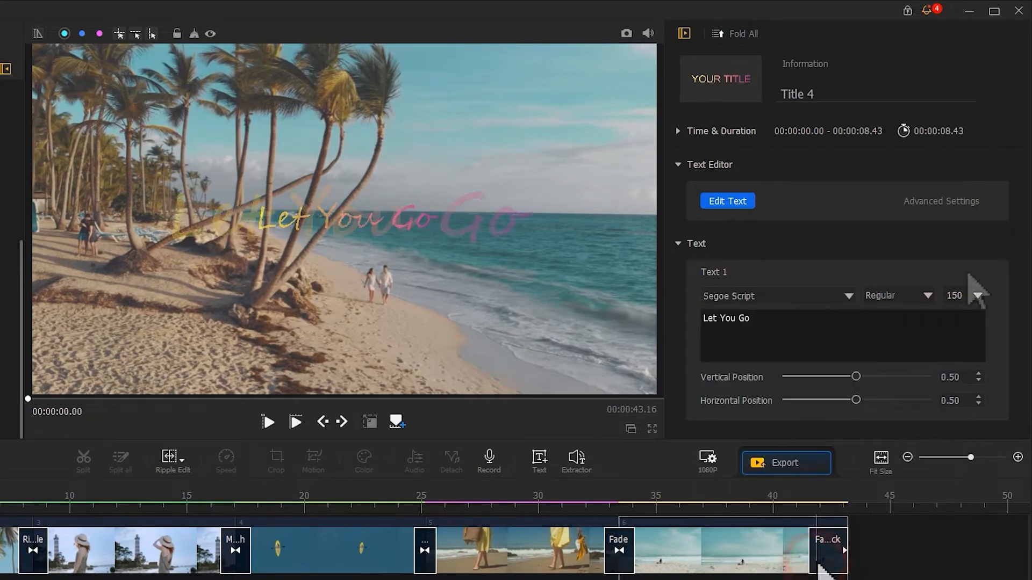
pyautogui.click(726, 200)
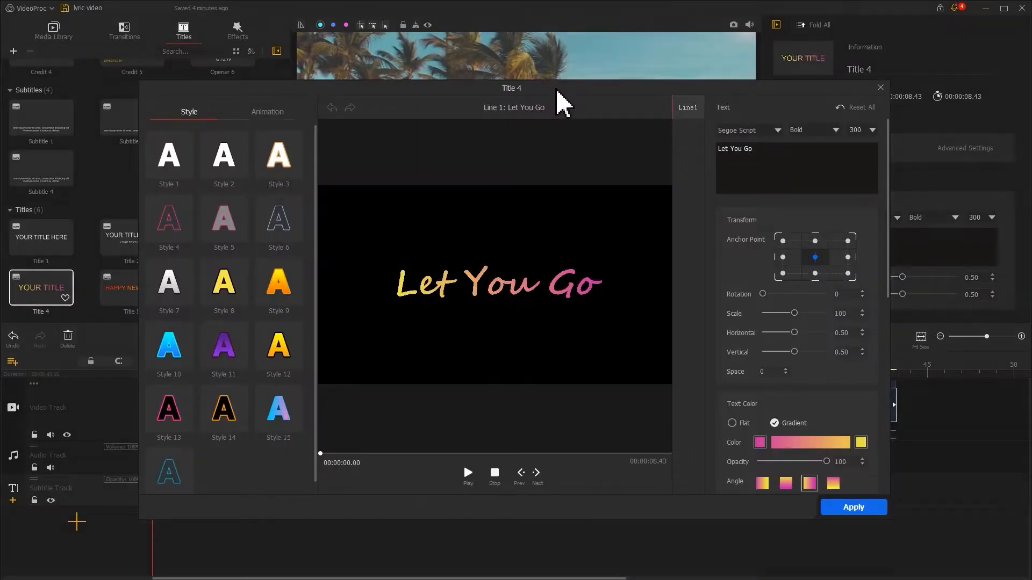
# - Style Let You Go in plain white with a Fade In animation and apply it
pyautogui.click(278, 156)
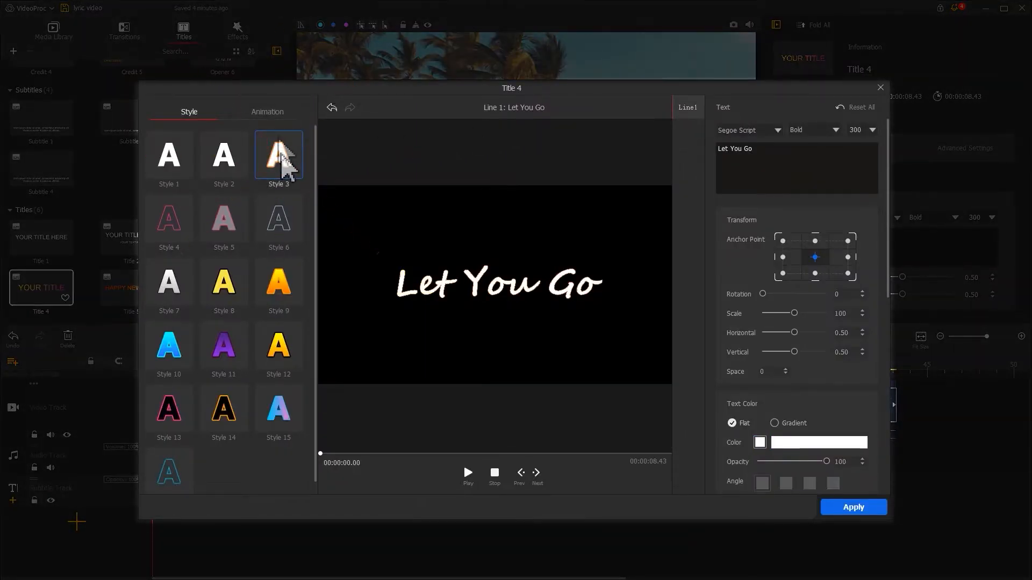
pyautogui.click(267, 112)
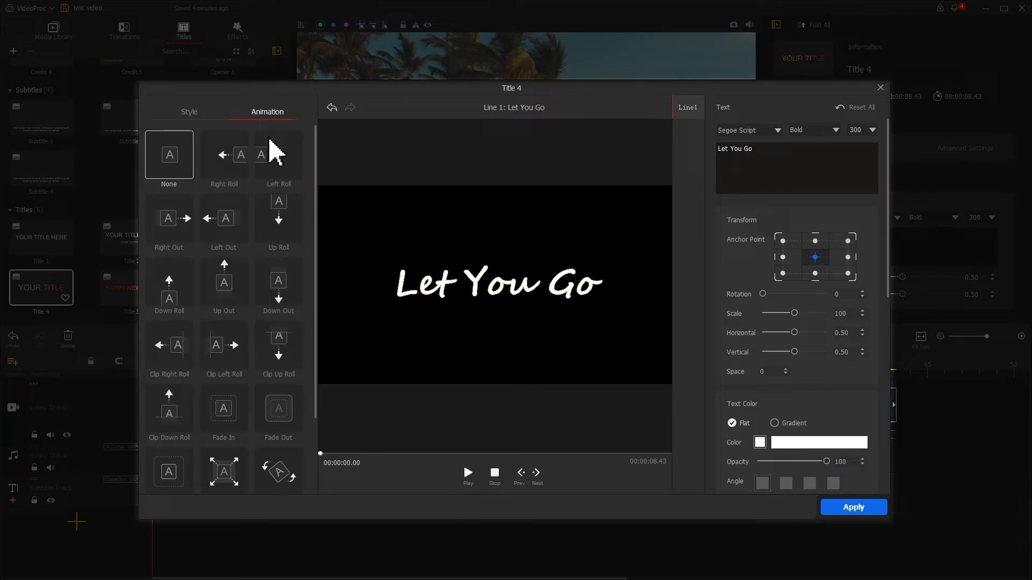
pyautogui.click(223, 408)
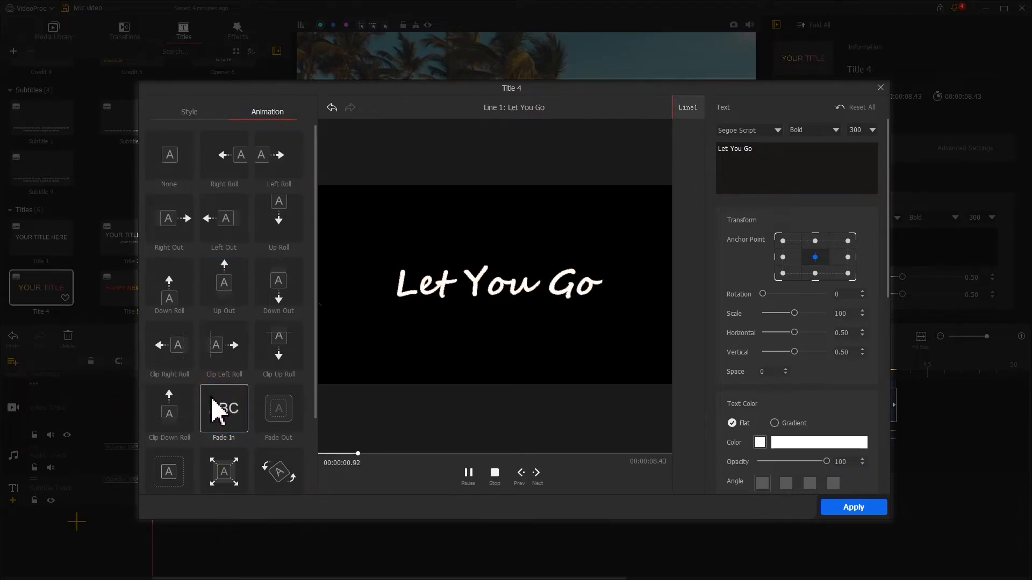
pyautogui.click(853, 506)
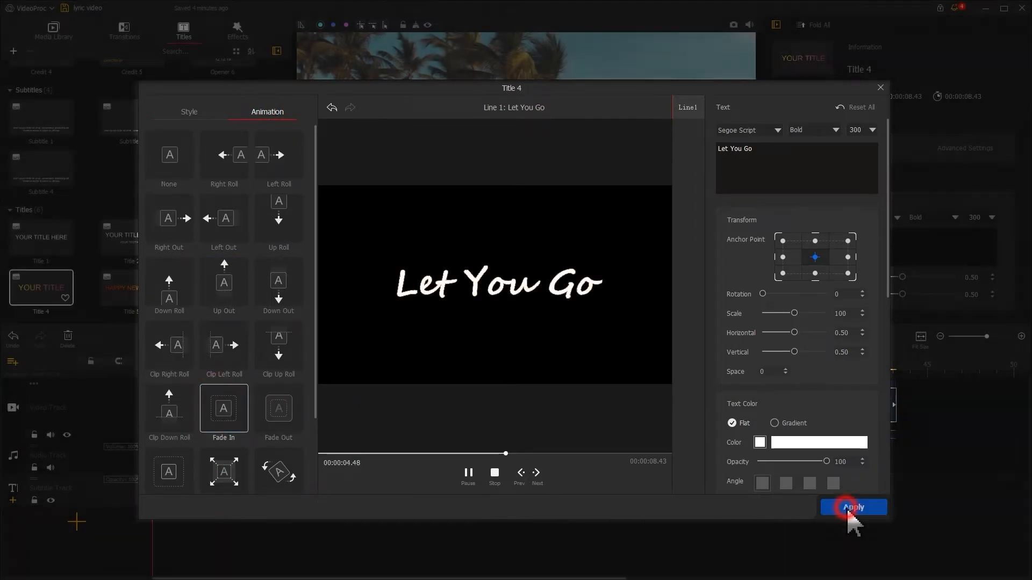
pyautogui.click(853, 508)
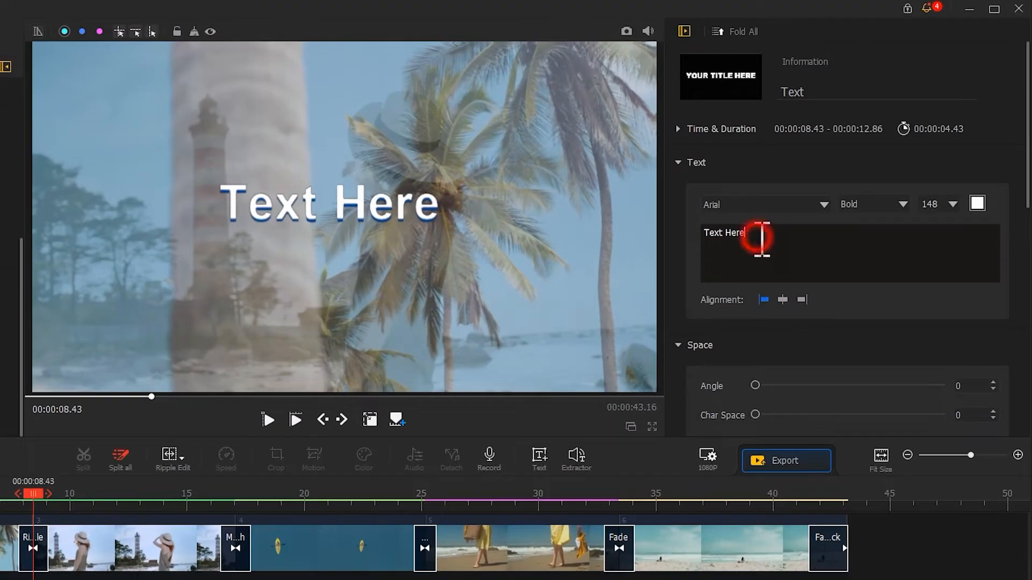
# - Make the second lyric line fade in on appear and fade out on disappear, then split the clip
pyautogui.click(763, 204)
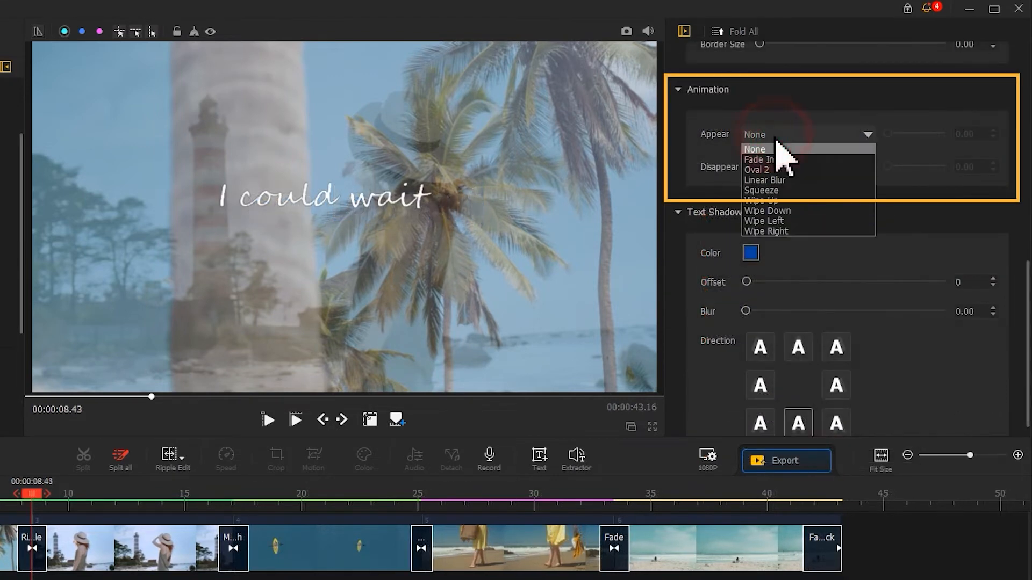
pyautogui.click(759, 159)
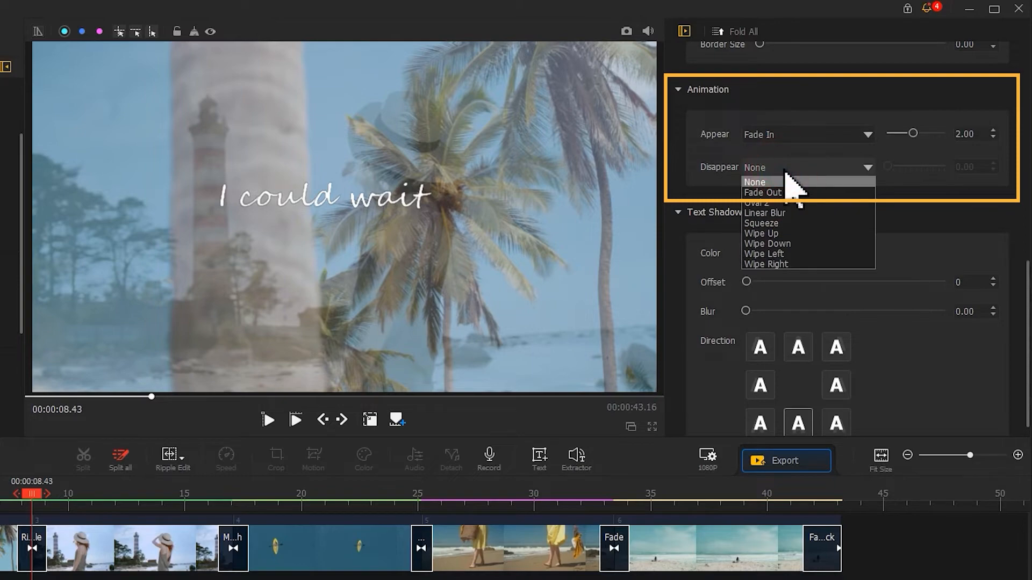
pyautogui.click(762, 193)
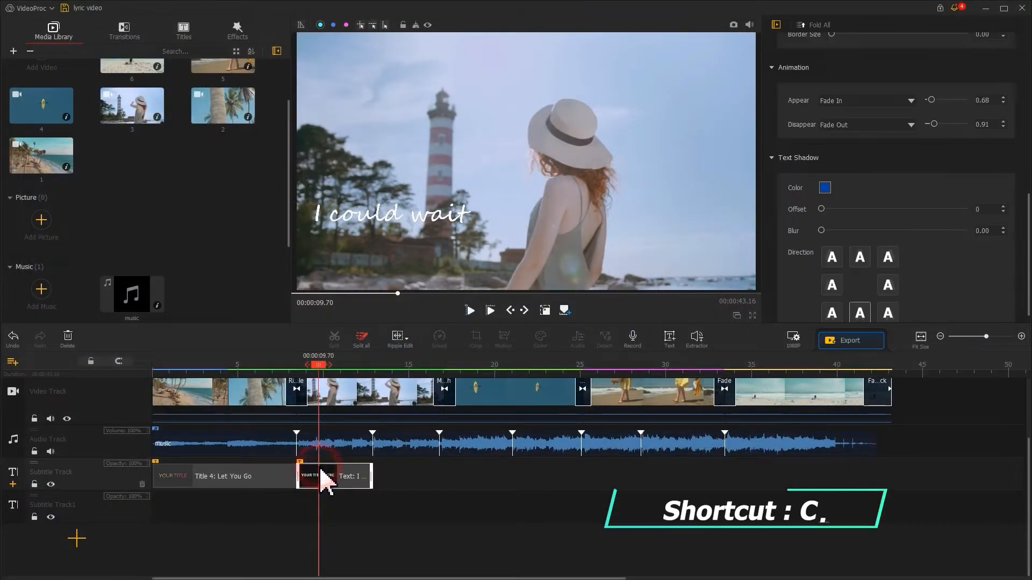
pyautogui.press('ctrl+c')
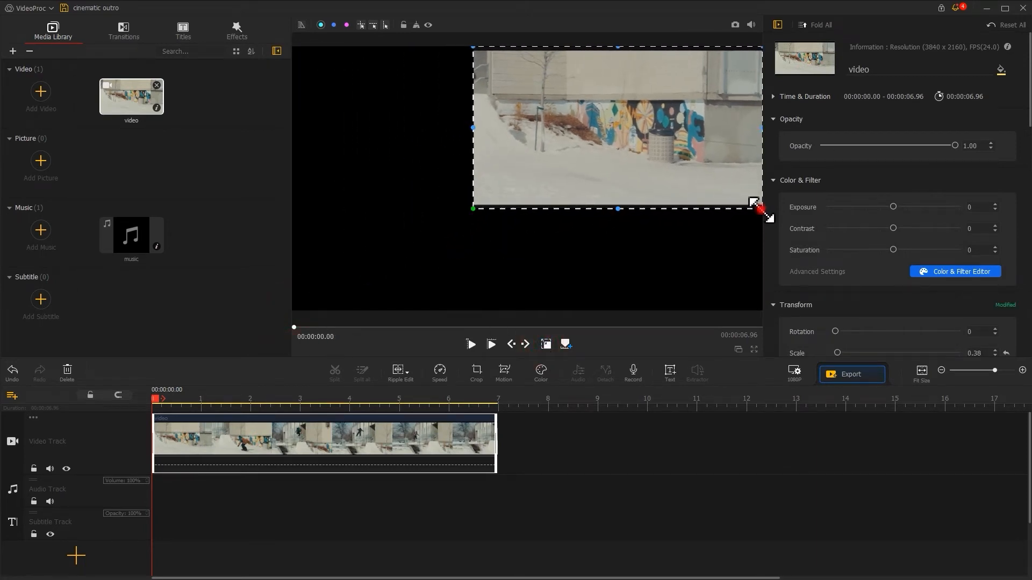
# - Shrink the street video into a smaller frame using the preview corner handle
pyautogui.moveTo(753, 202); pyautogui.dragTo(585, 228)
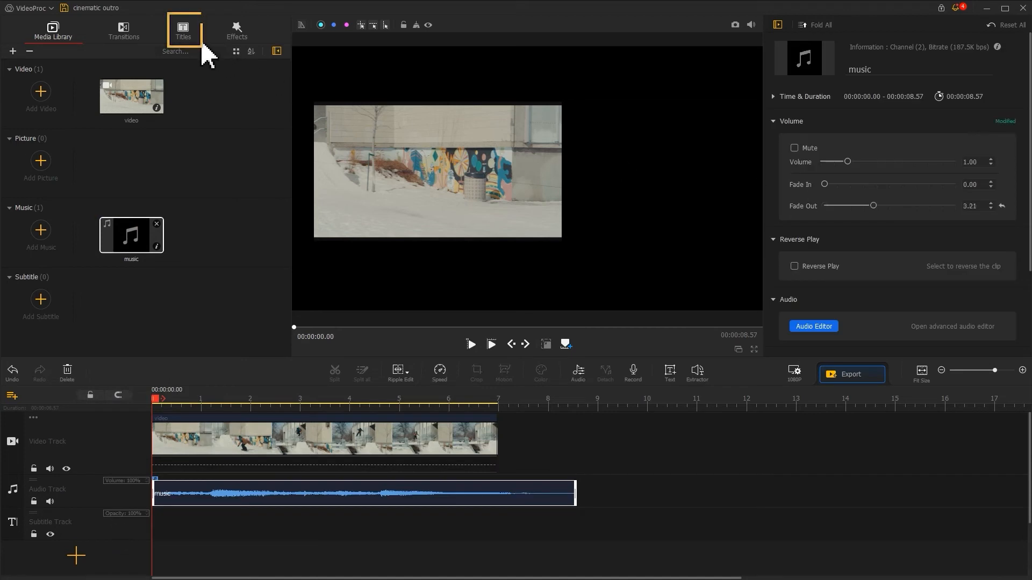
# - Add a credits title from the Titles library, position it at horizontal 0.79 right of the video, and bring up its text editor
pyautogui.click(182, 32)
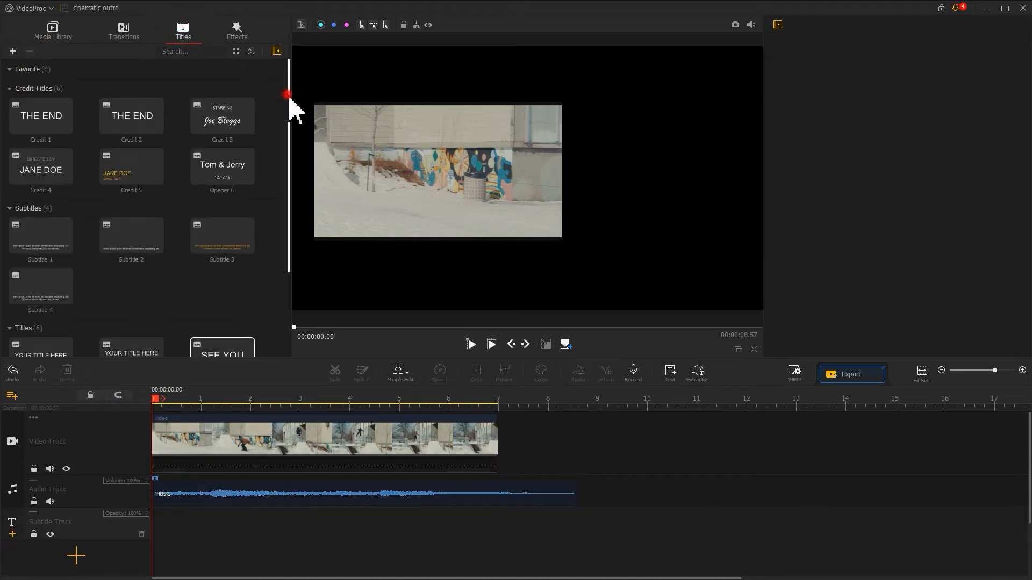
pyautogui.scroll(-3)
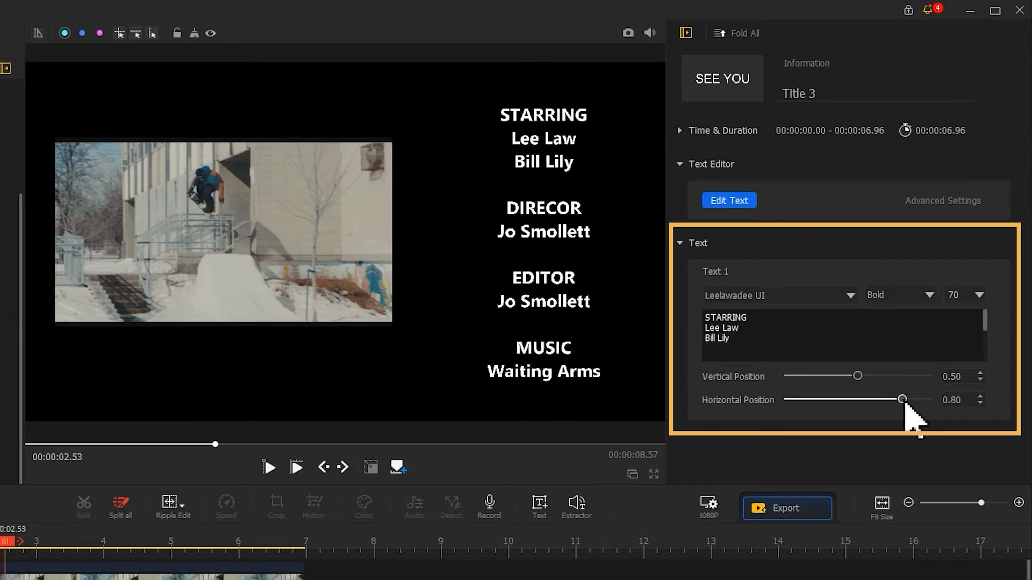
pyautogui.moveTo(903, 400); pyautogui.dragTo(900, 399)
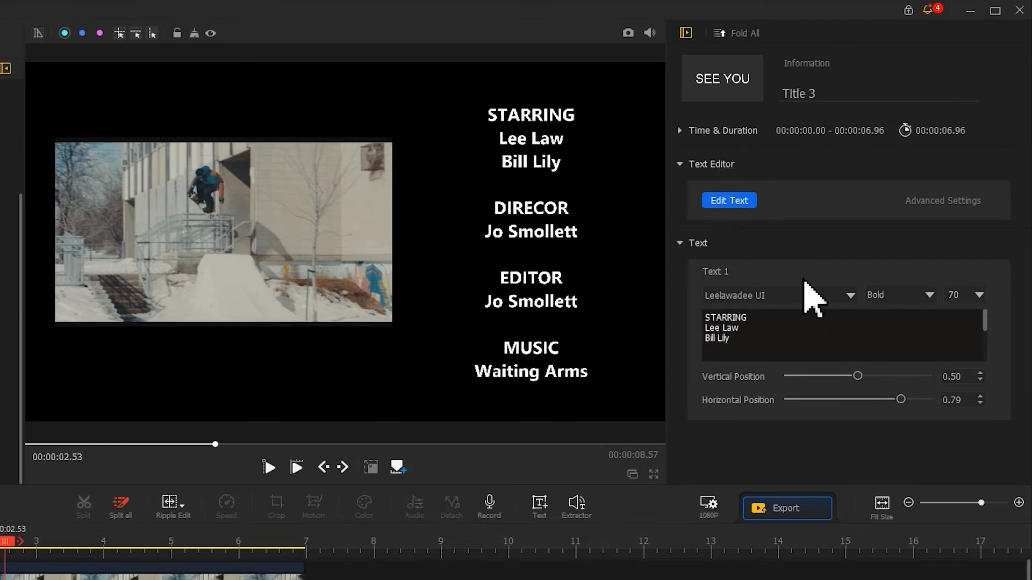
pyautogui.click(728, 200)
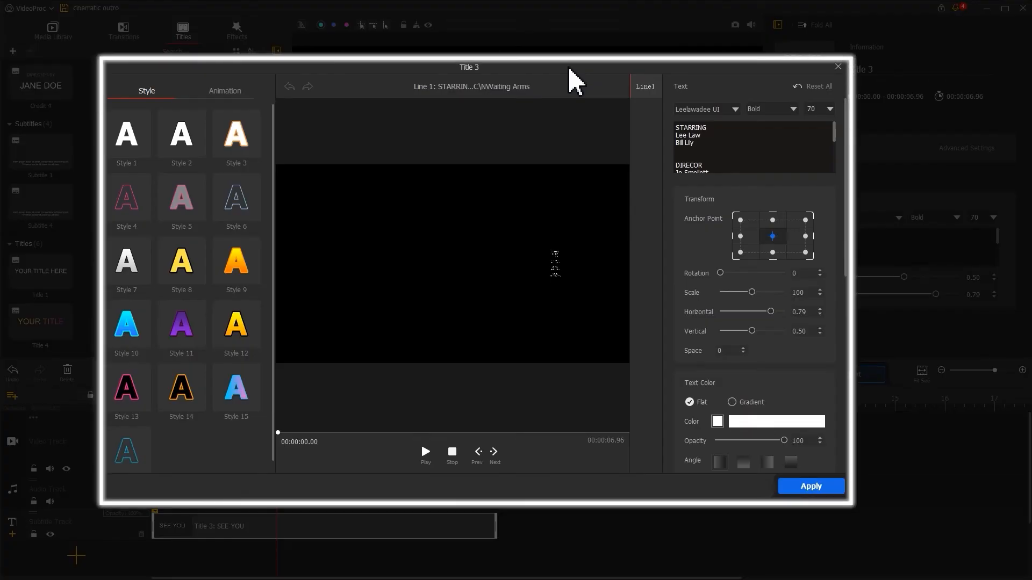
# - Give the credits an Up Out roll animation stretched to the full clip length and apply it
pyautogui.click(225, 91)
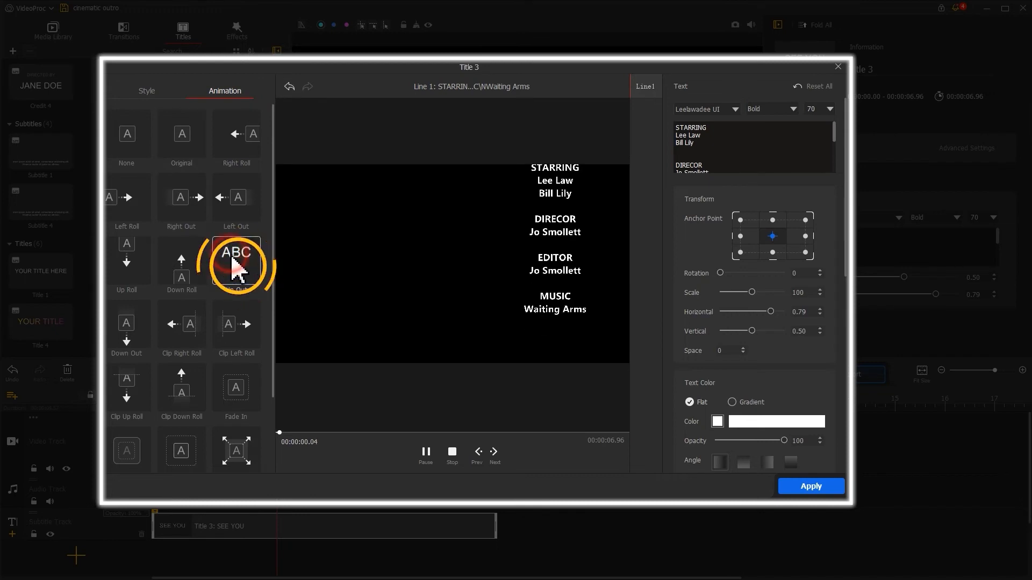
pyautogui.click(236, 260)
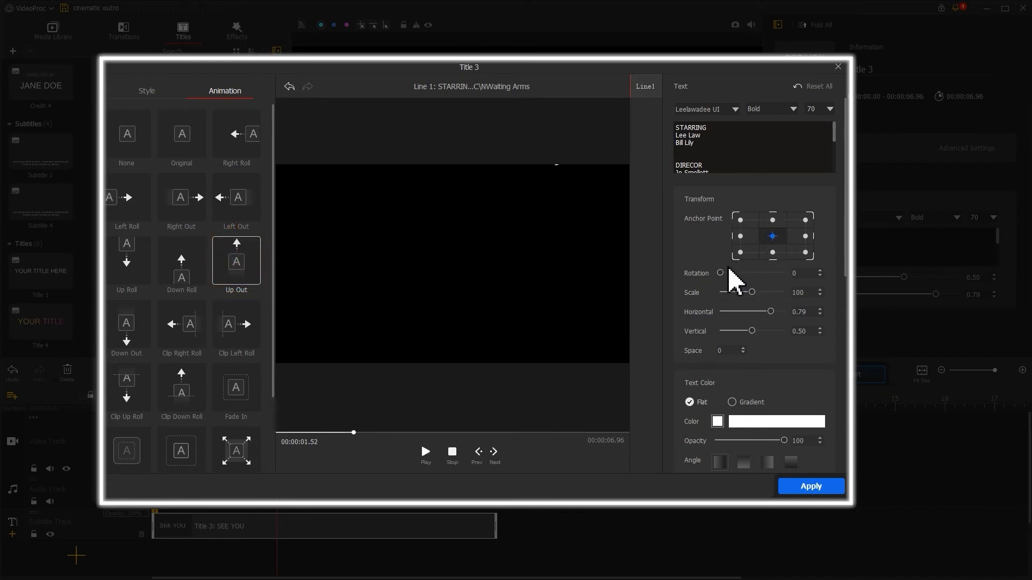
pyautogui.scroll(-3)
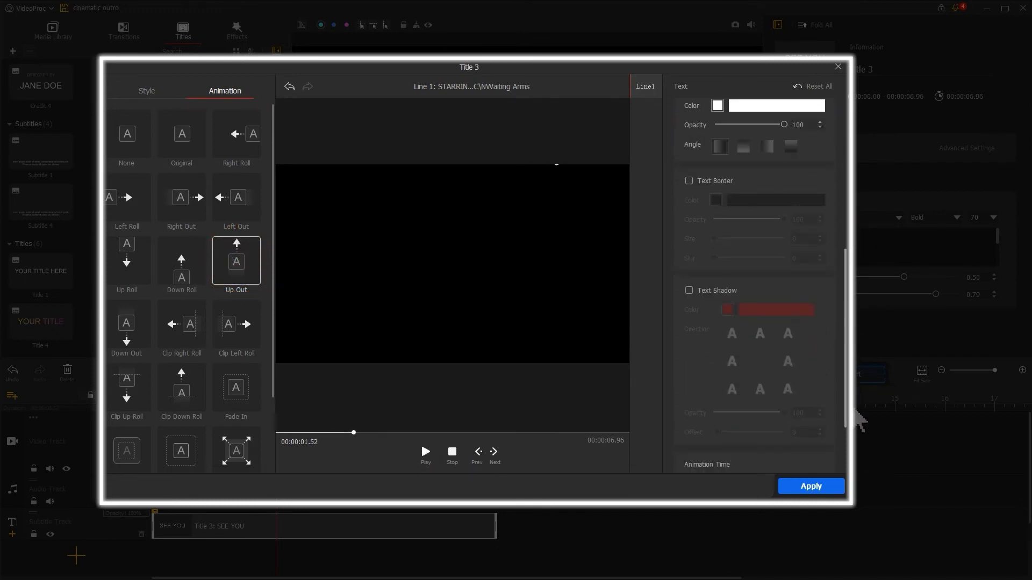
pyautogui.scroll(-3)
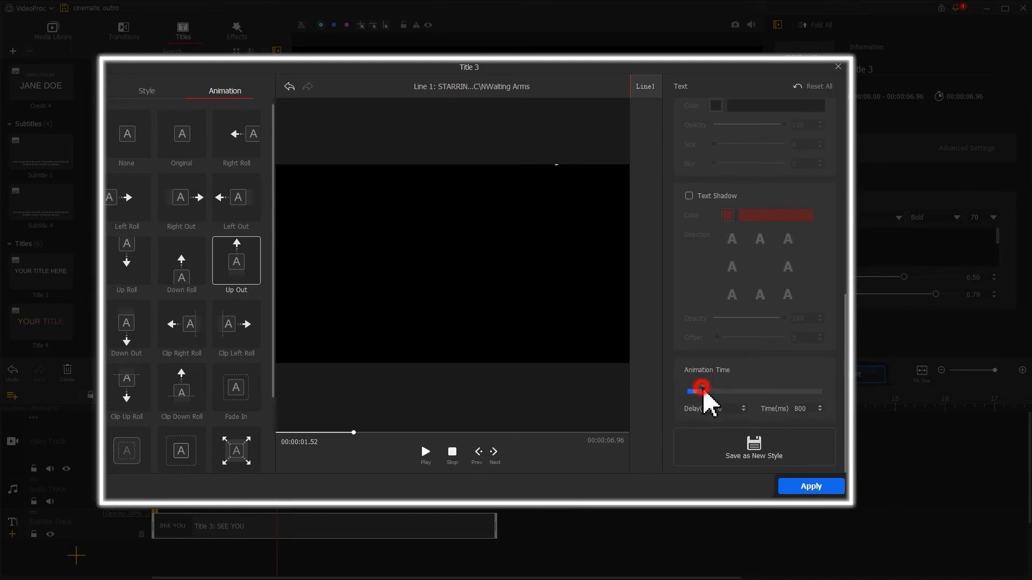
pyautogui.moveTo(701, 391); pyautogui.dragTo(819, 391)
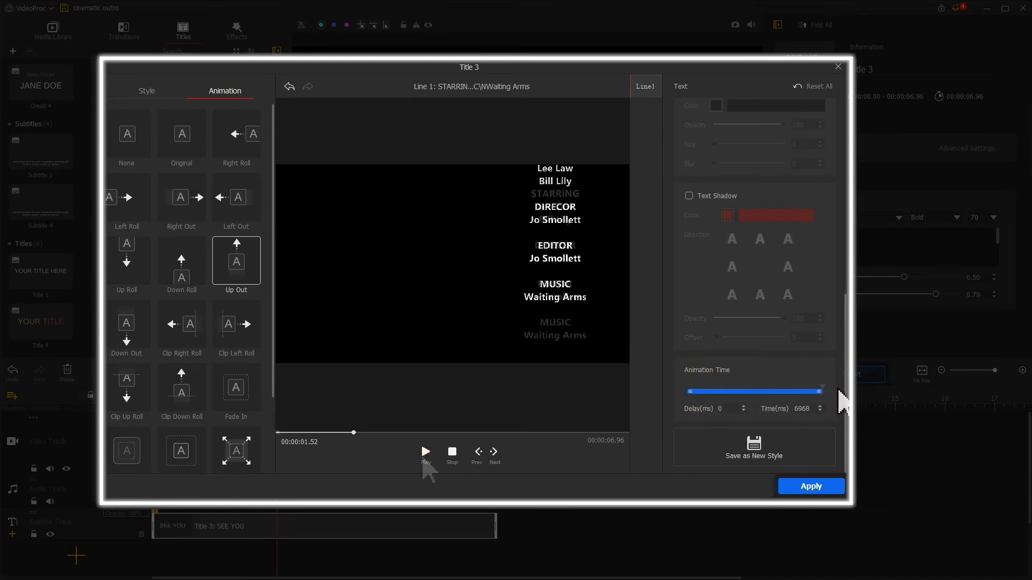
pyautogui.click(425, 451)
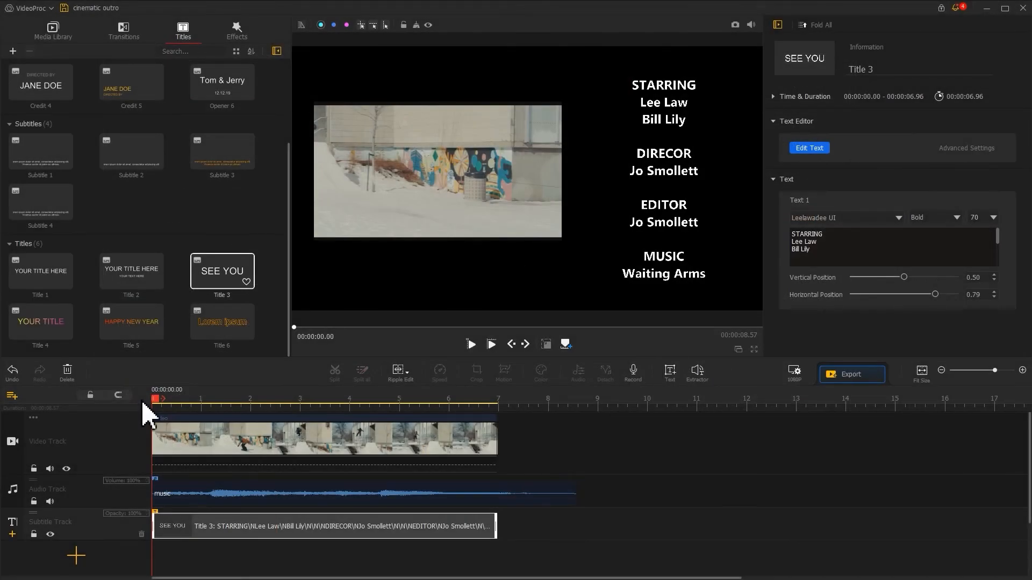
# - Select the music clip and lengthen its Fade Out in the Volume panel
pyautogui.click(471, 344)
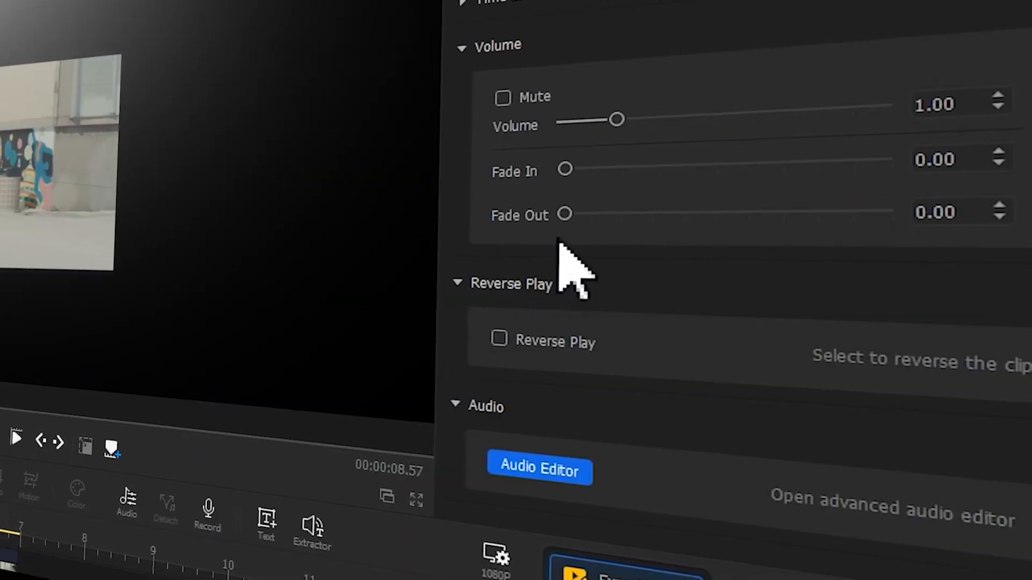
pyautogui.moveTo(564, 213); pyautogui.dragTo(707, 221)
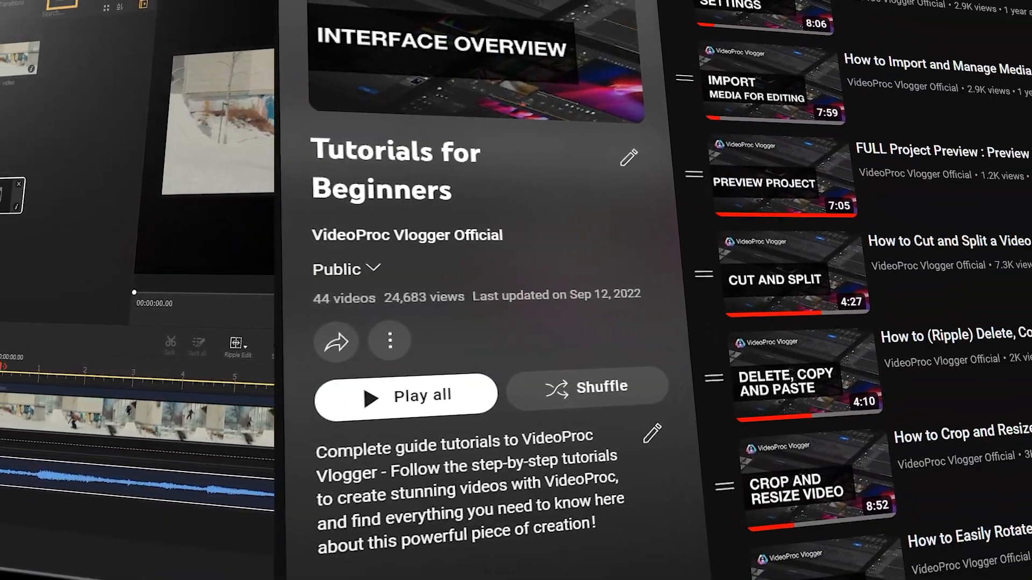
# - Scroll the Tutorials for Beginners playlist down to the audio lessons like Mute Audio and Audio Equalizer
pyautogui.scroll(-3)
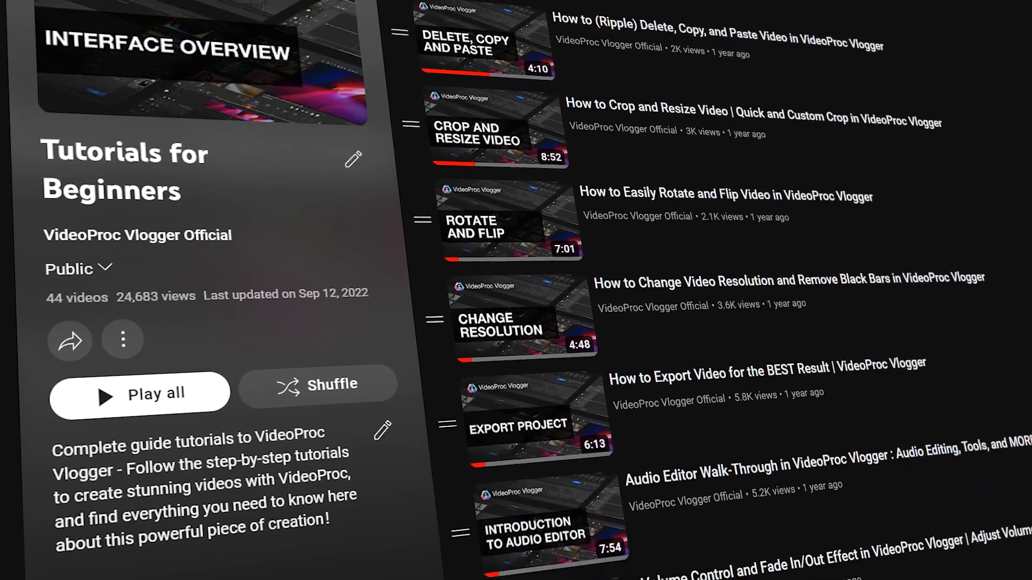
pyautogui.scroll(-3)
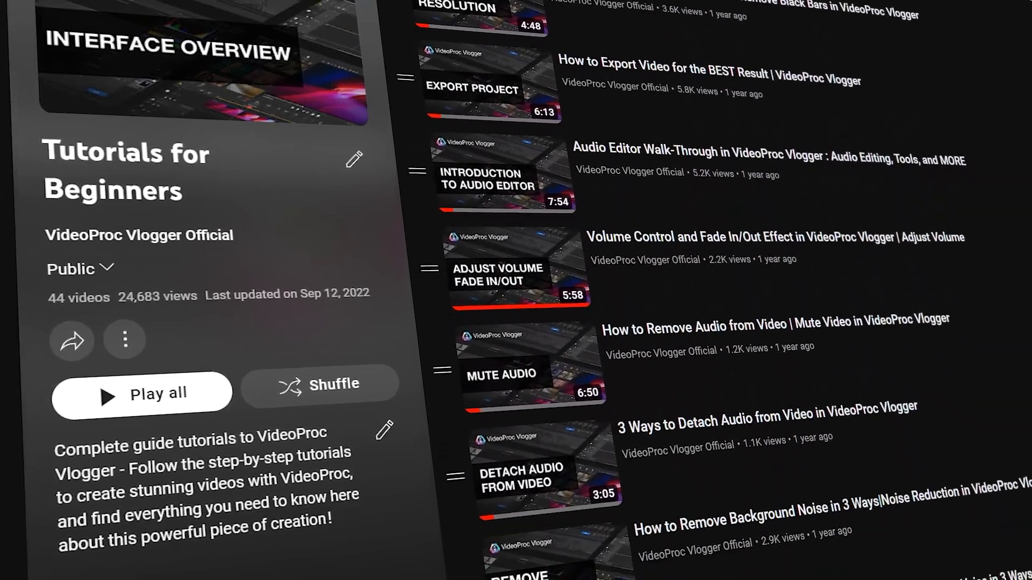
pyautogui.scroll(-3)
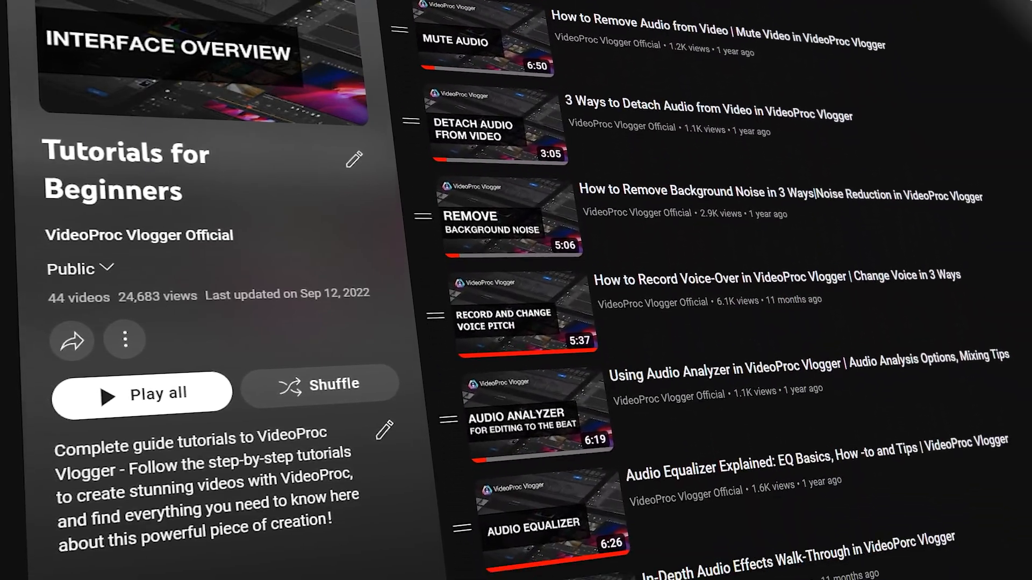